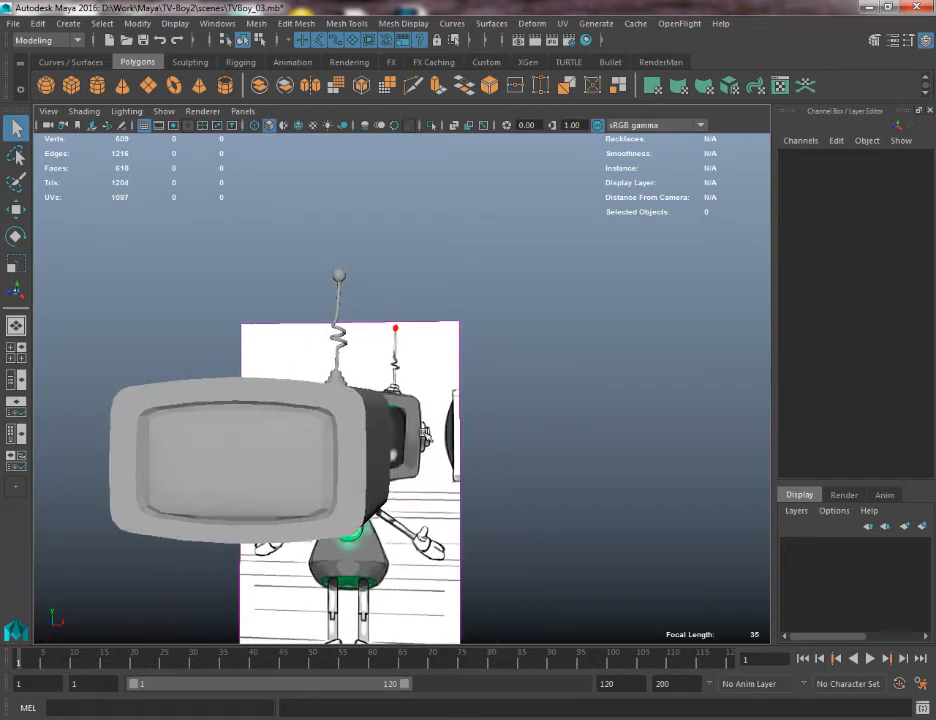
- Switch to the flat front view showing the dial sketch on the head's side
key(space)
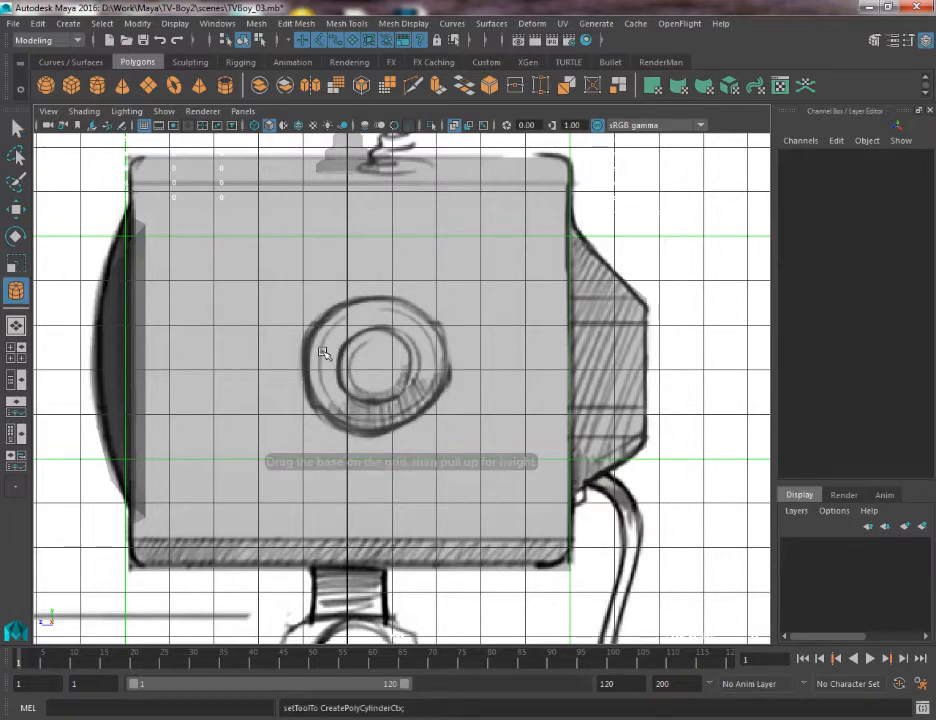
- Draw a cylinder over the dial sketch and set Subdivisions Axis to 12
drag(325, 355, 405, 410)
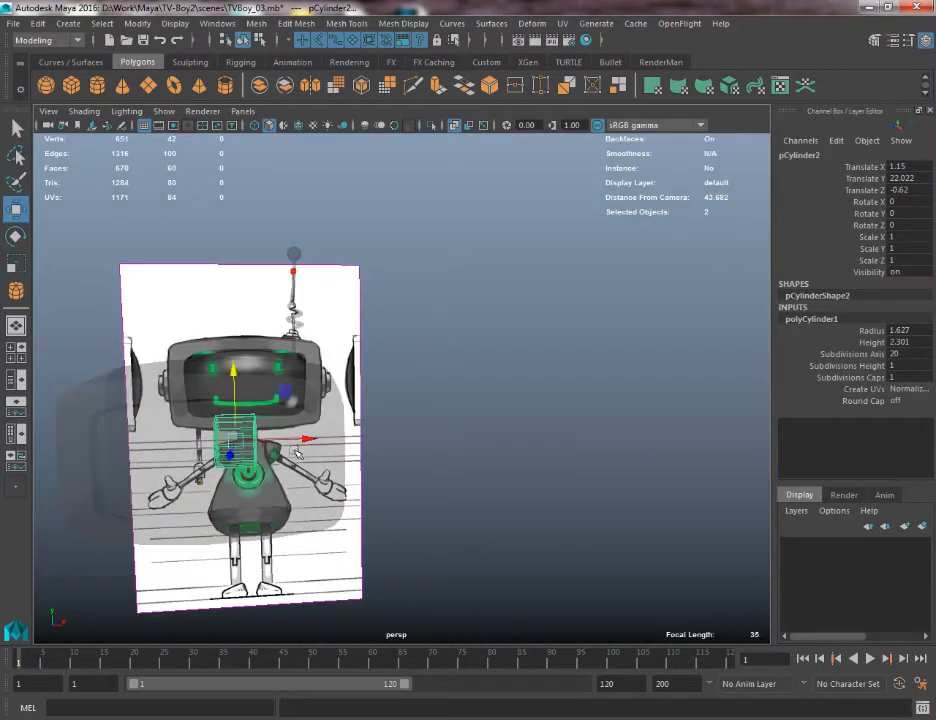
key(space)
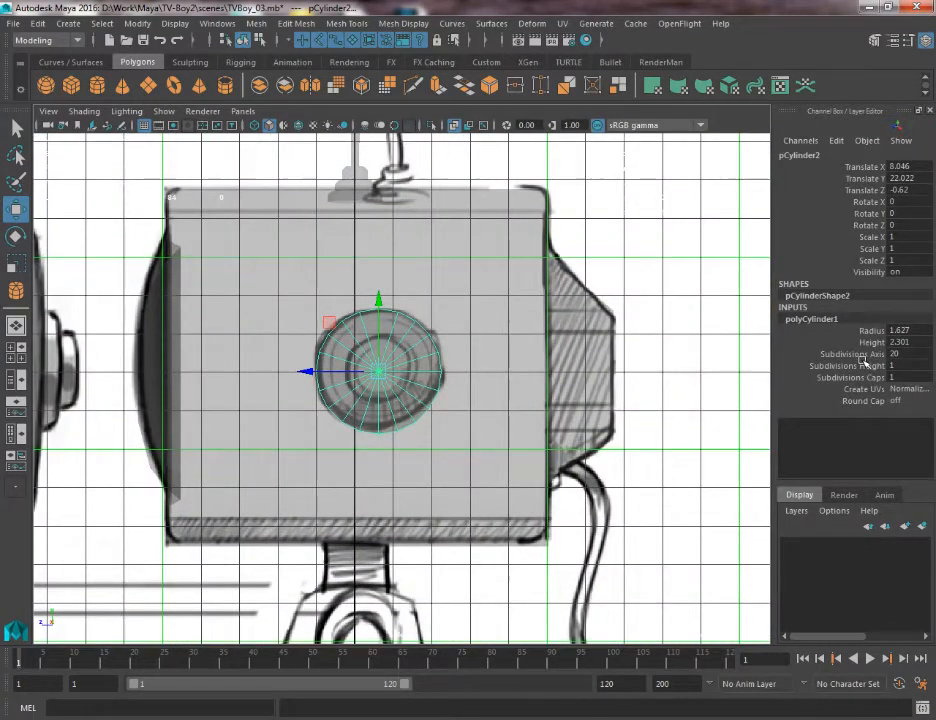
click(850, 353)
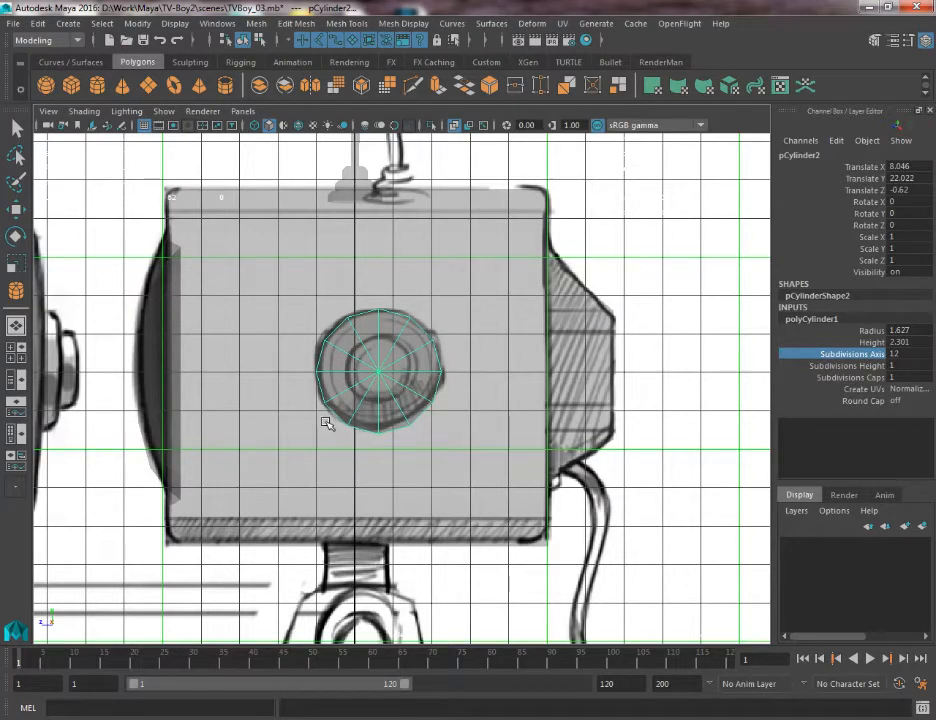
scroll(up, 3)
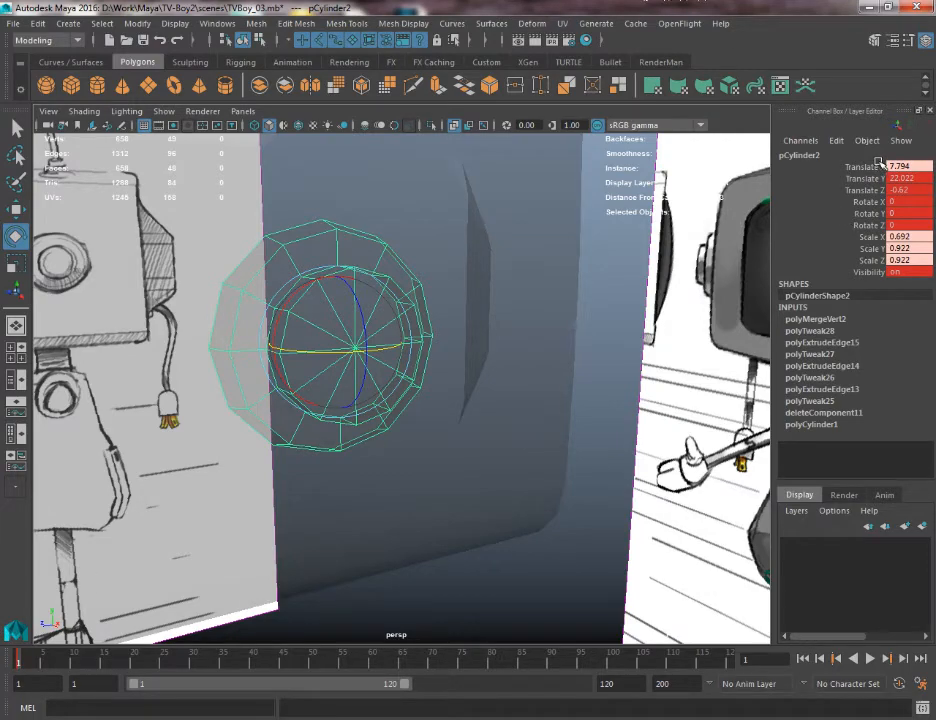
mouse_move(265, 545)
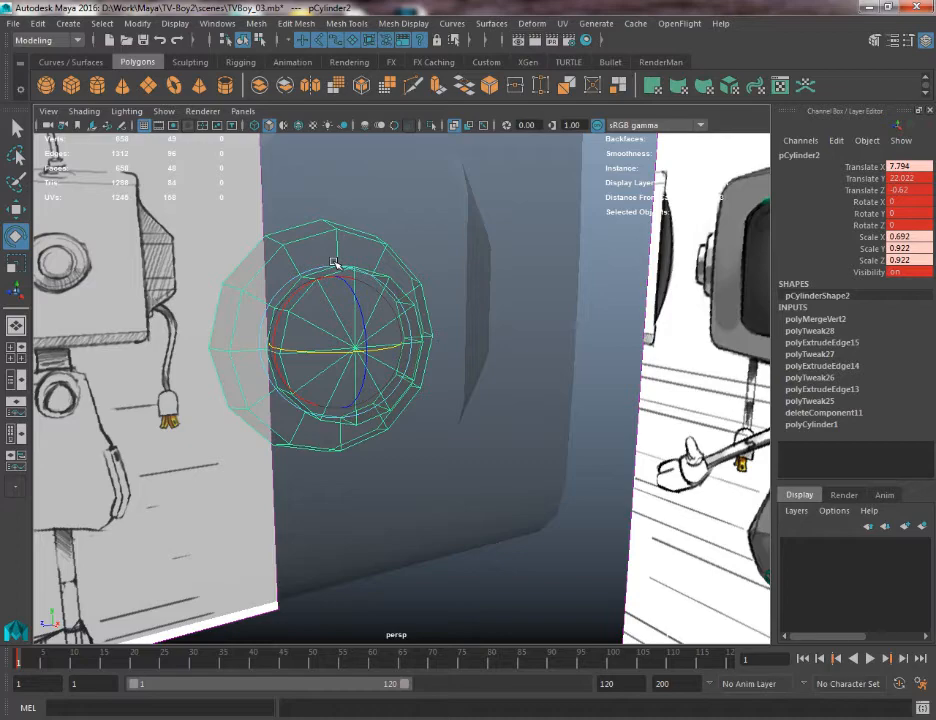
mouse_move(338, 245)
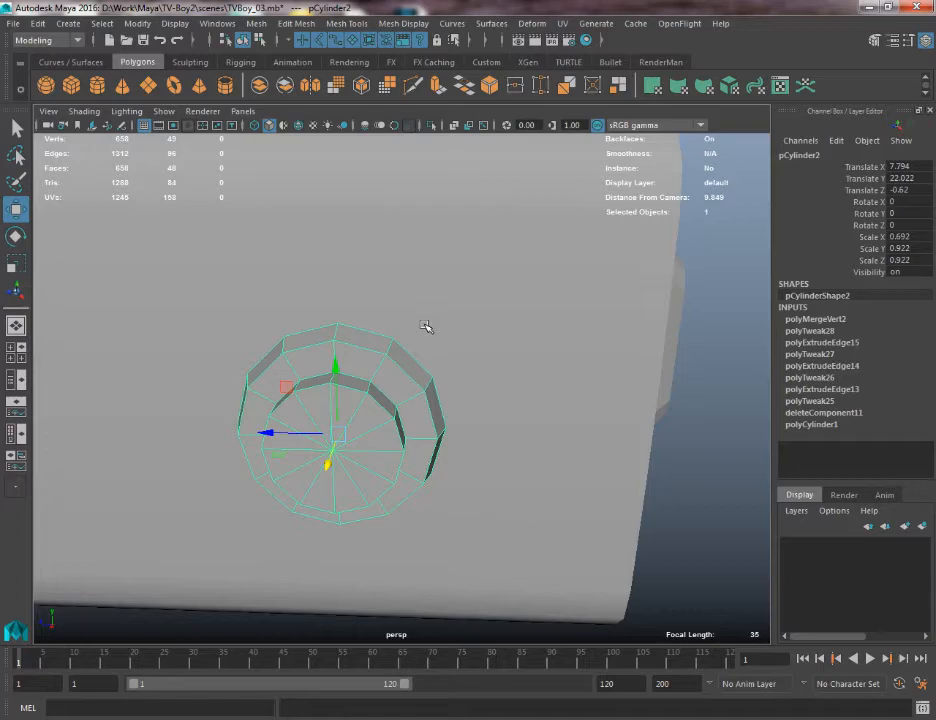
mouse_move(422, 317)
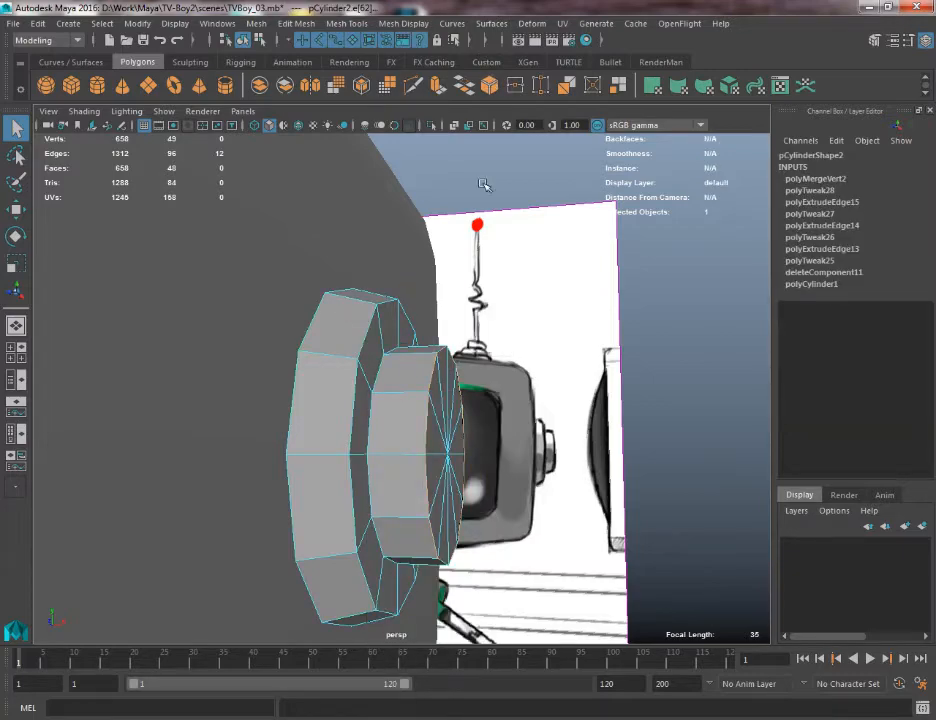
- Apply Bevel to the dial's selected outer rim edges
click(16, 291)
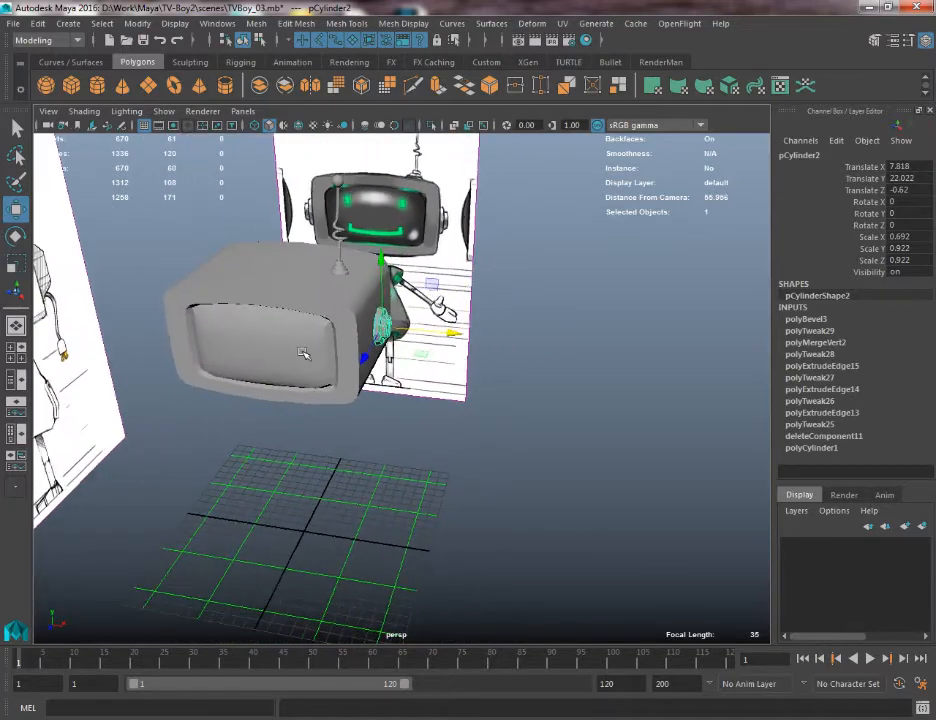
- Freeze the dial's transformations
click(138, 23)
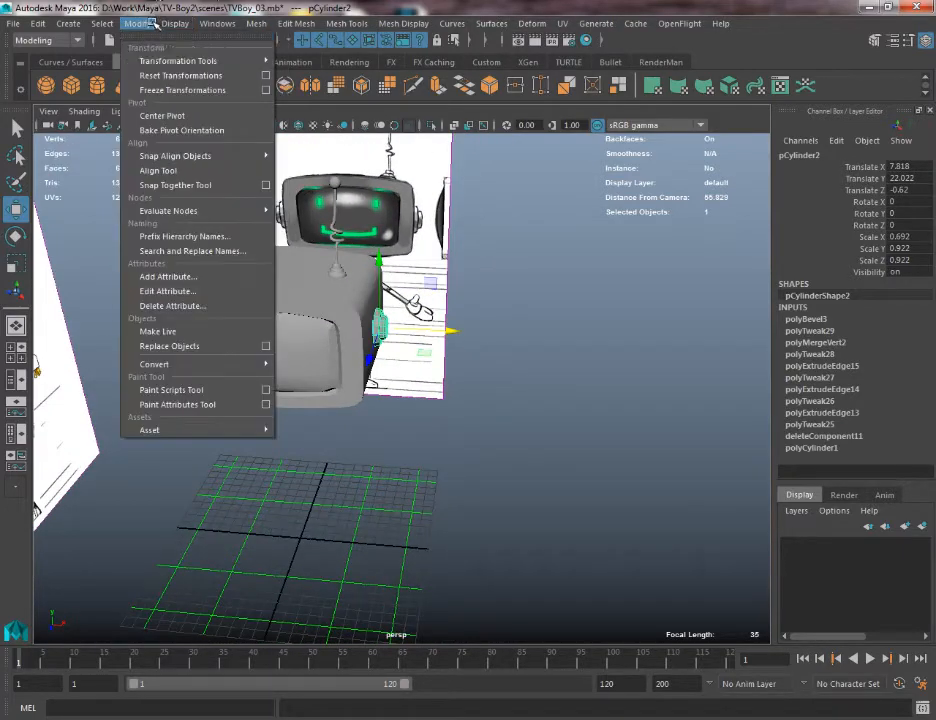
click(182, 89)
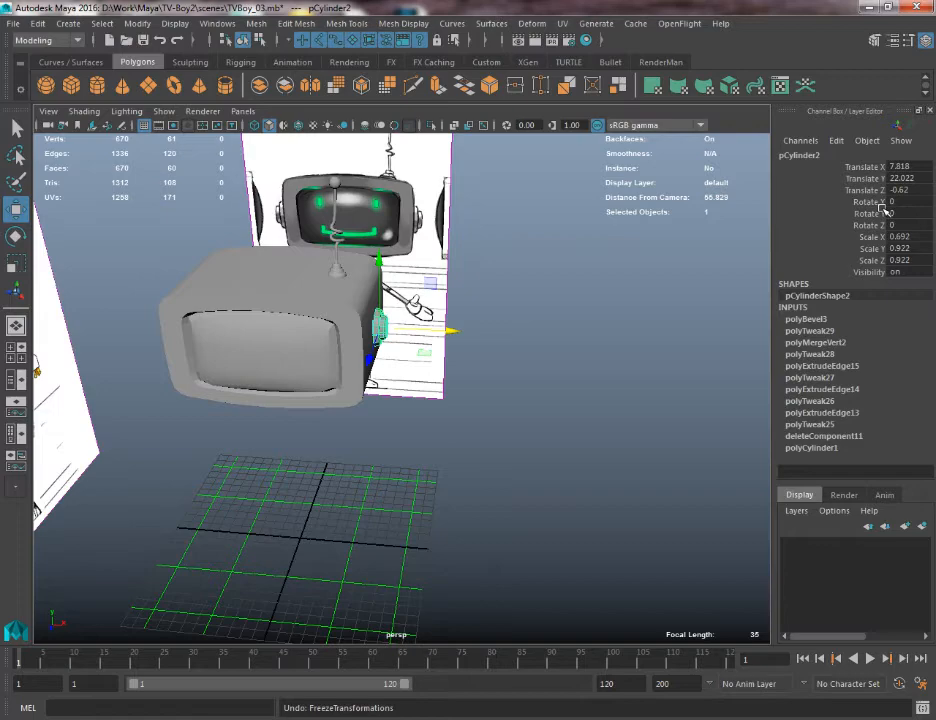
click(175, 23)
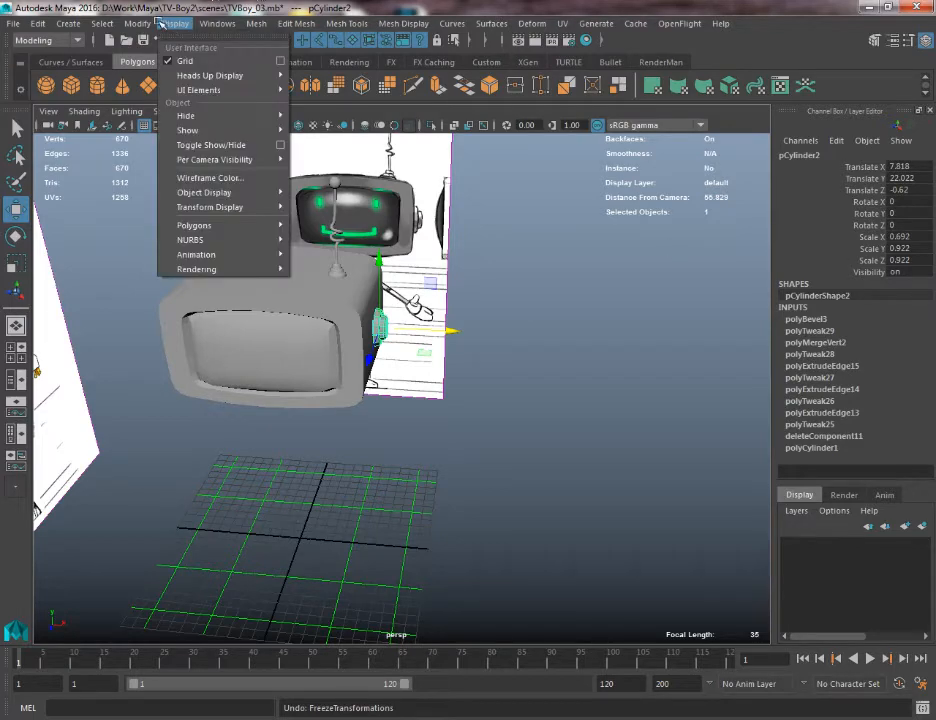
click(137, 23)
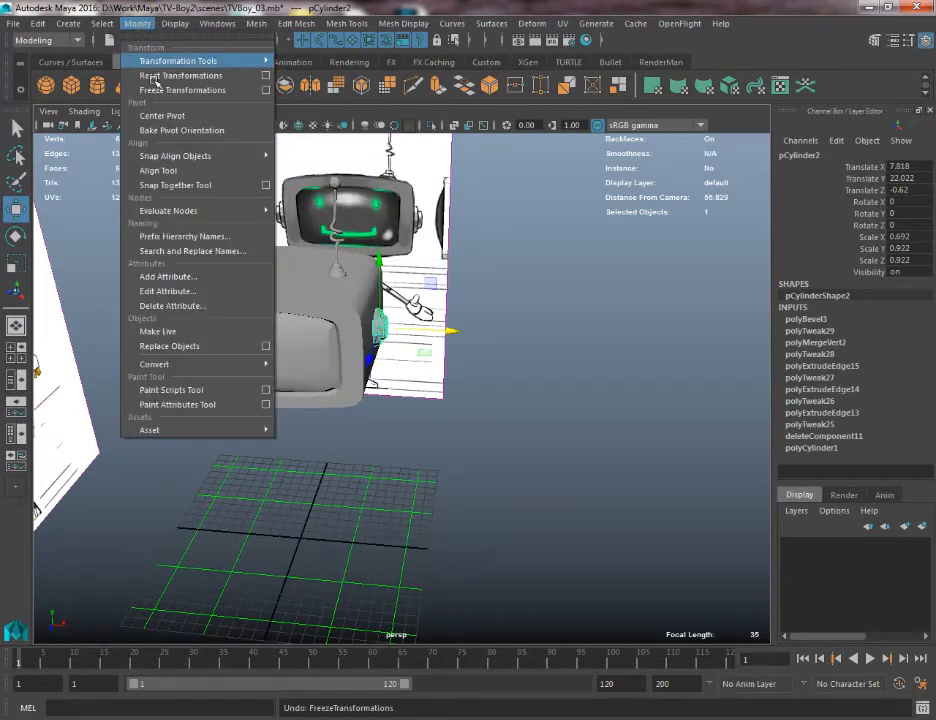
click(182, 89)
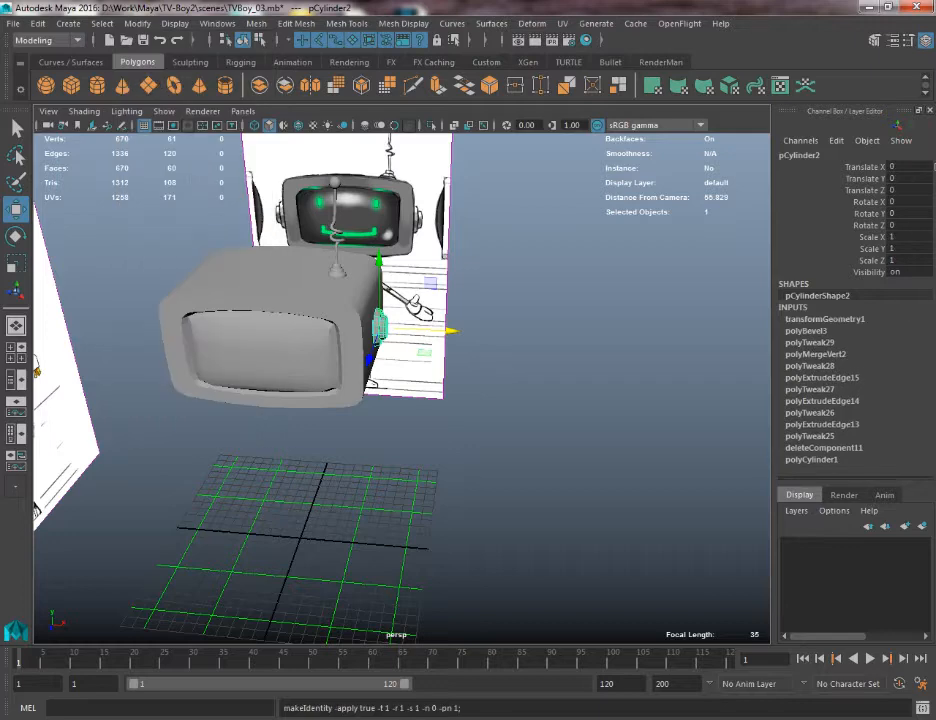
- Move the dial's pivot to the world origin and freeze transforms again
click(137, 23)
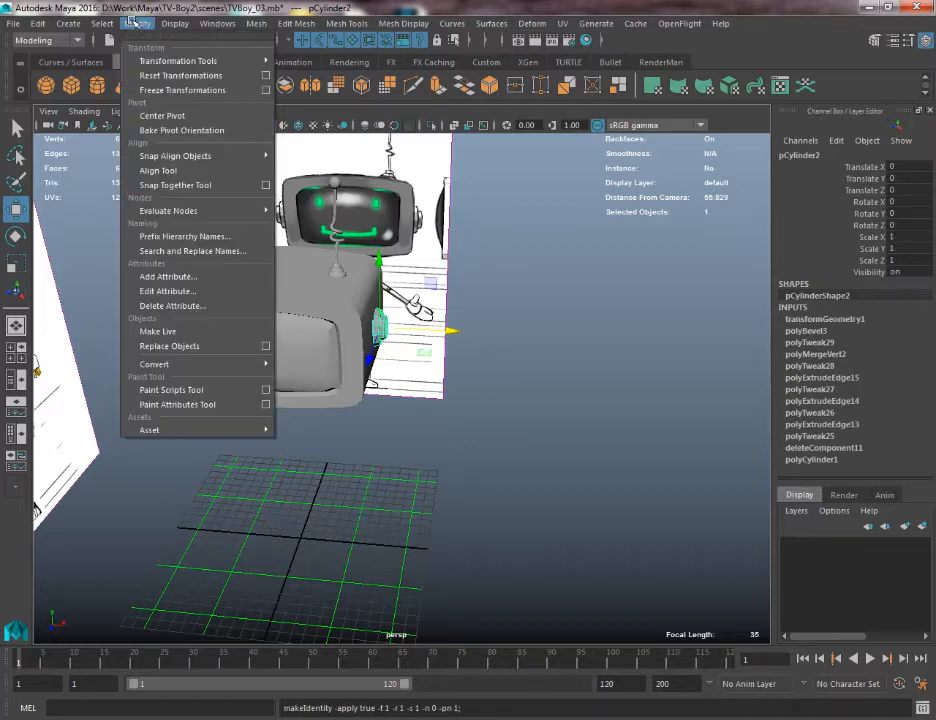
mouse_move(180, 75)
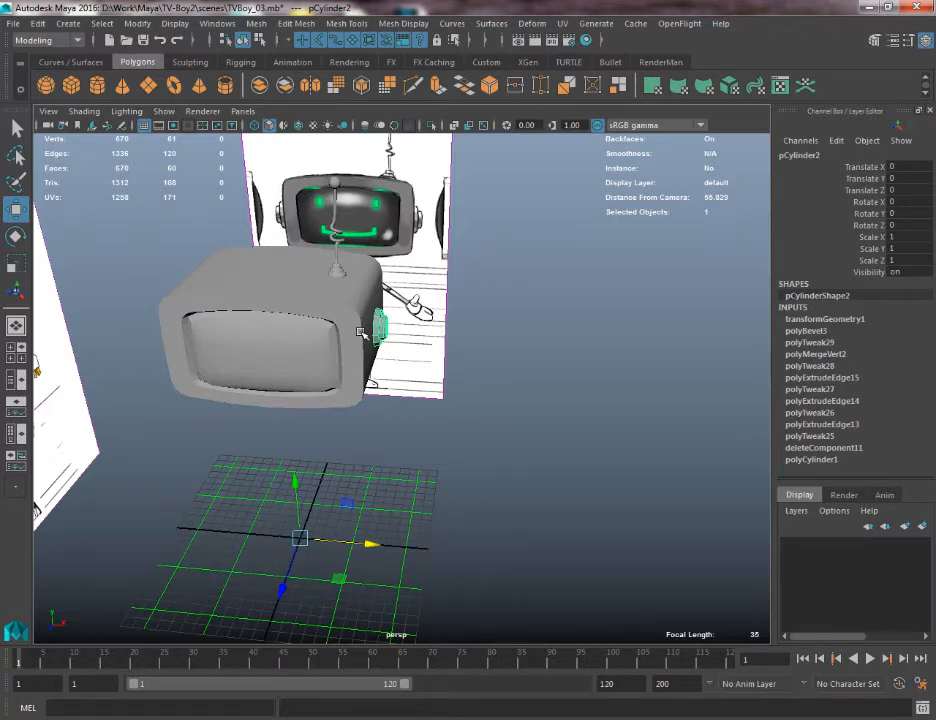
click(137, 23)
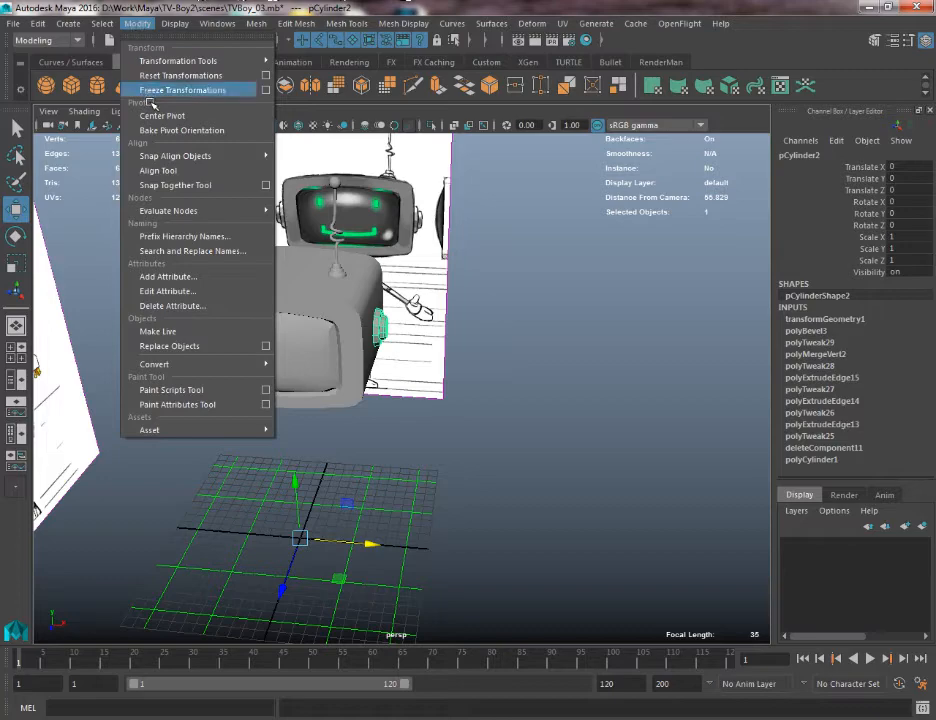
click(183, 90)
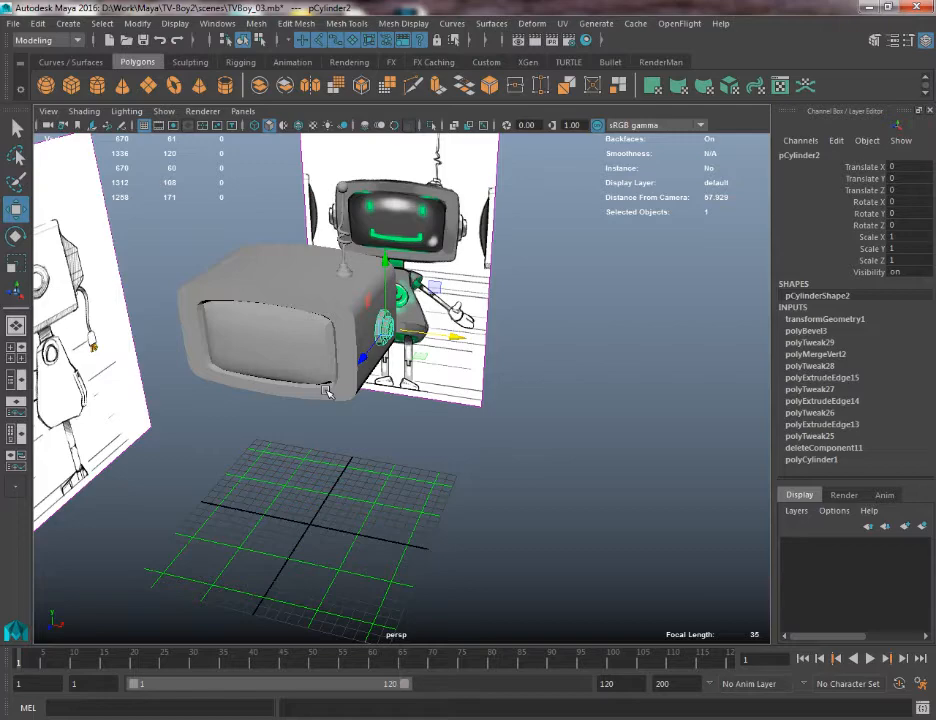
mouse_move(340, 476)
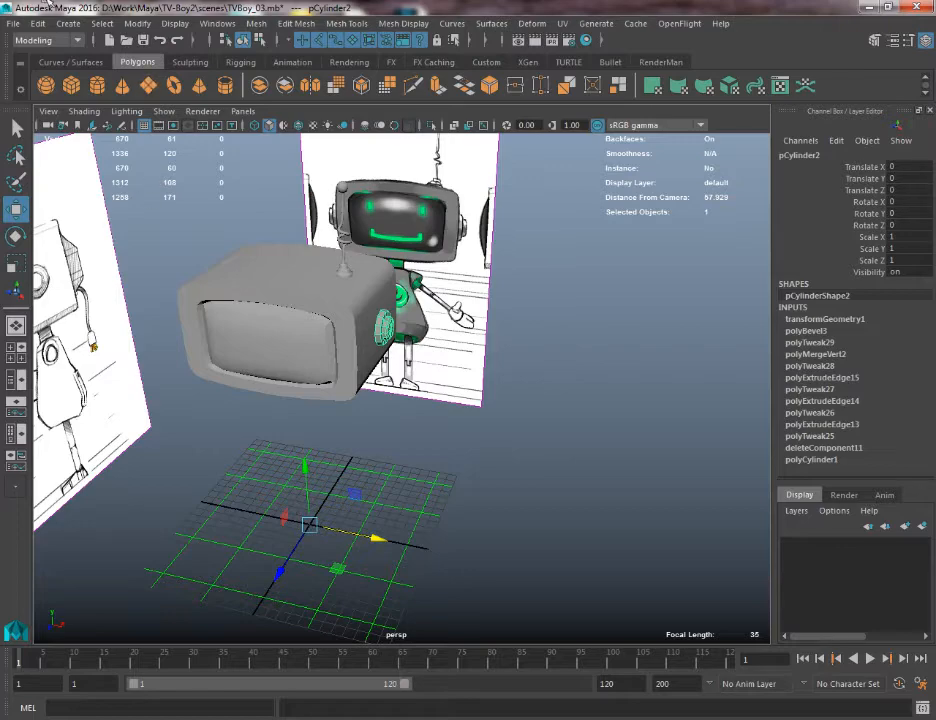
click(37, 23)
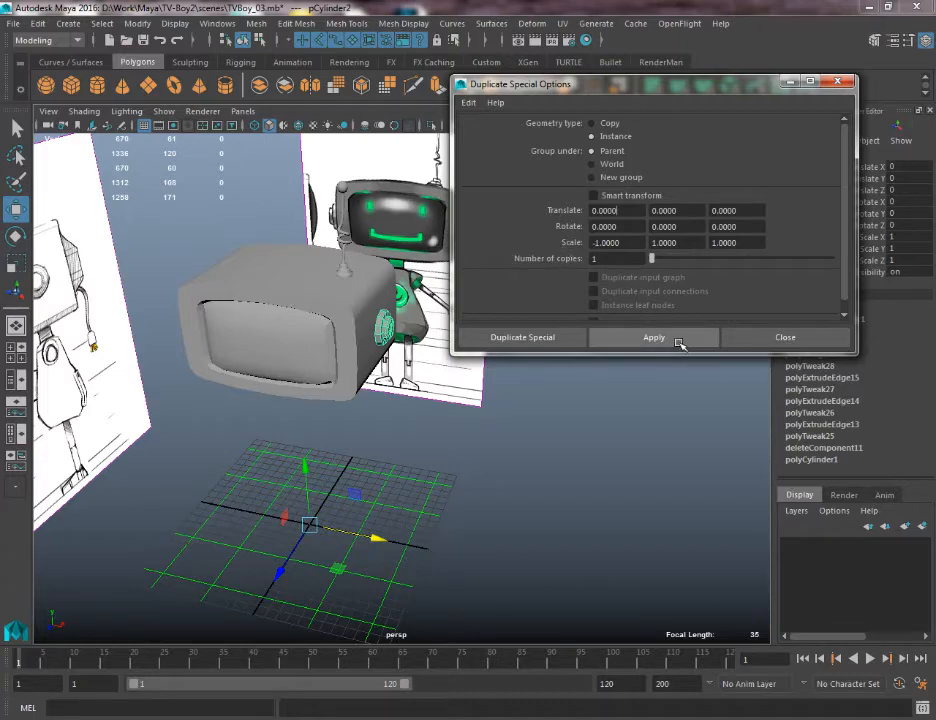
- Apply Duplicate Special as an instance with Scale X -1
click(654, 336)
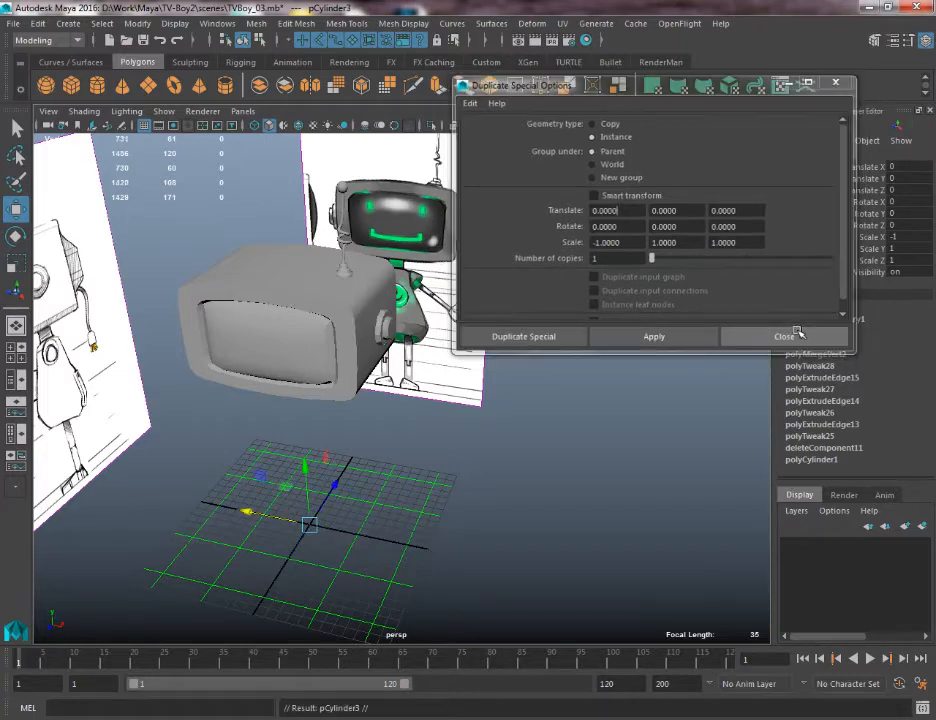
- Close the Duplicate Special Options dialog
click(784, 336)
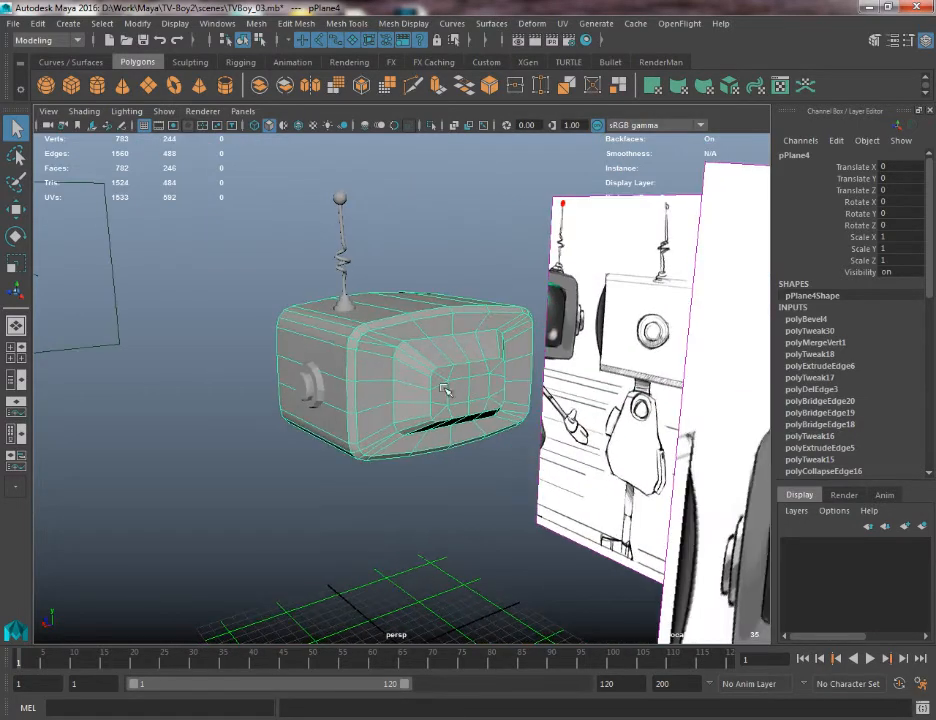
- Save the scene as a new version named TVBoy_04.mb
drag(445, 390, 430, 358)
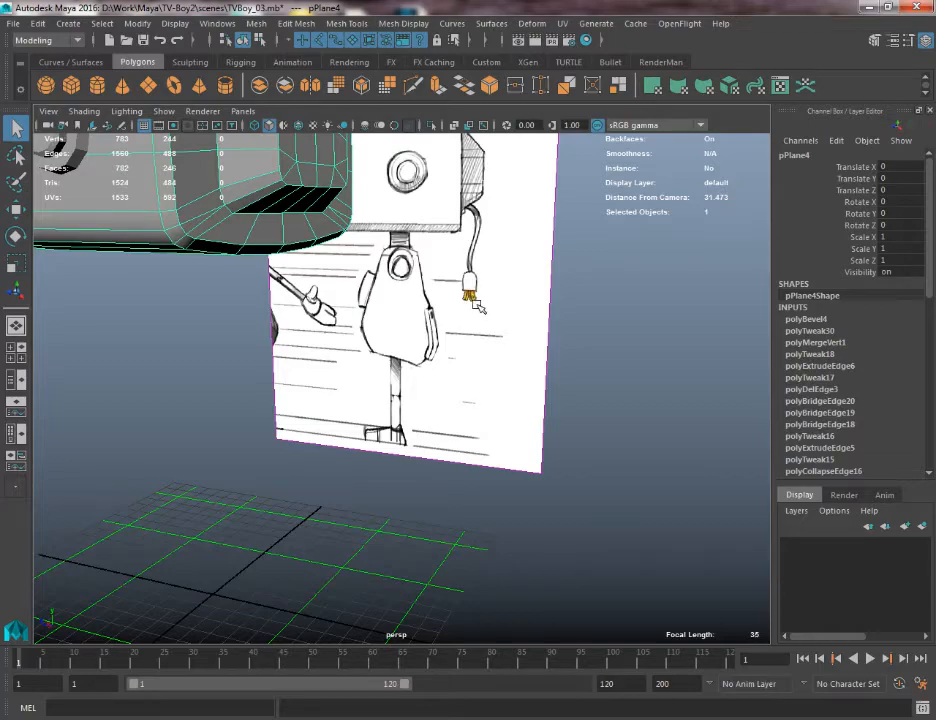
mouse_move(380, 385)
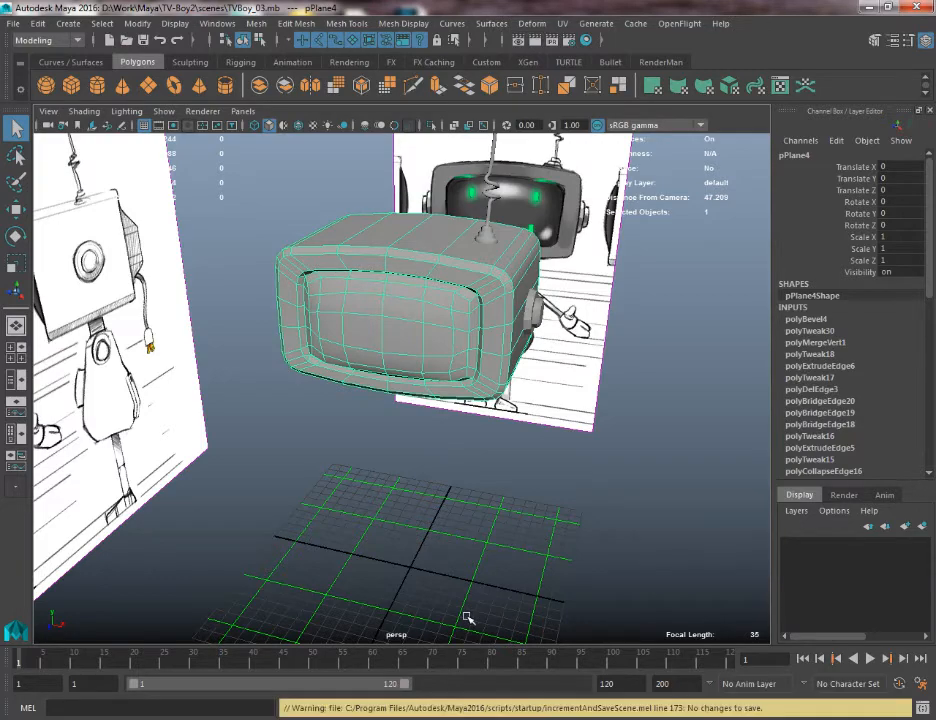
click(13, 23)
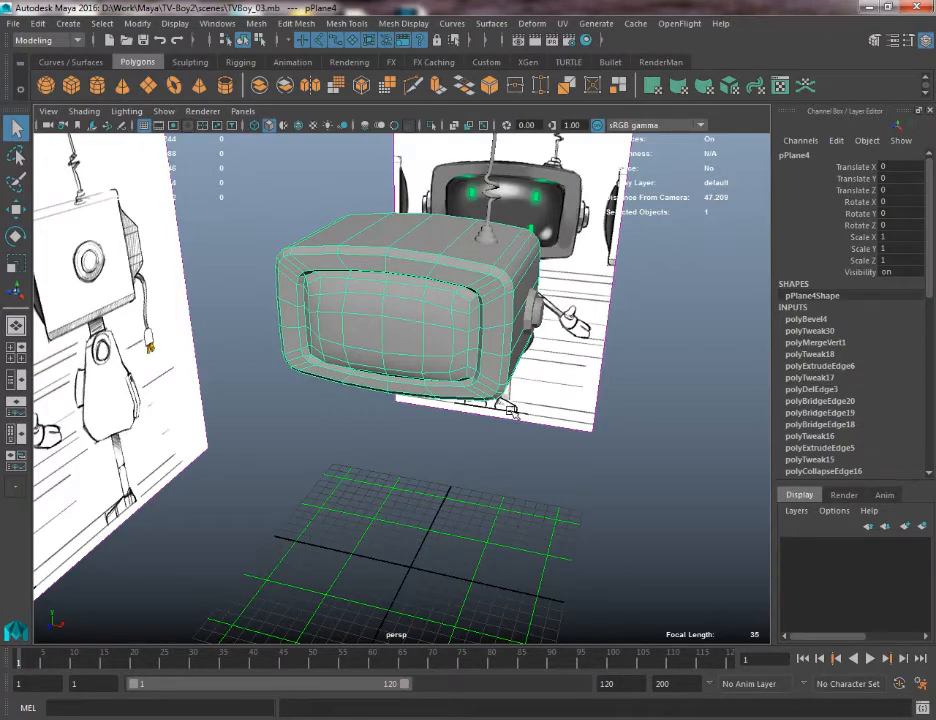
click(13, 23)
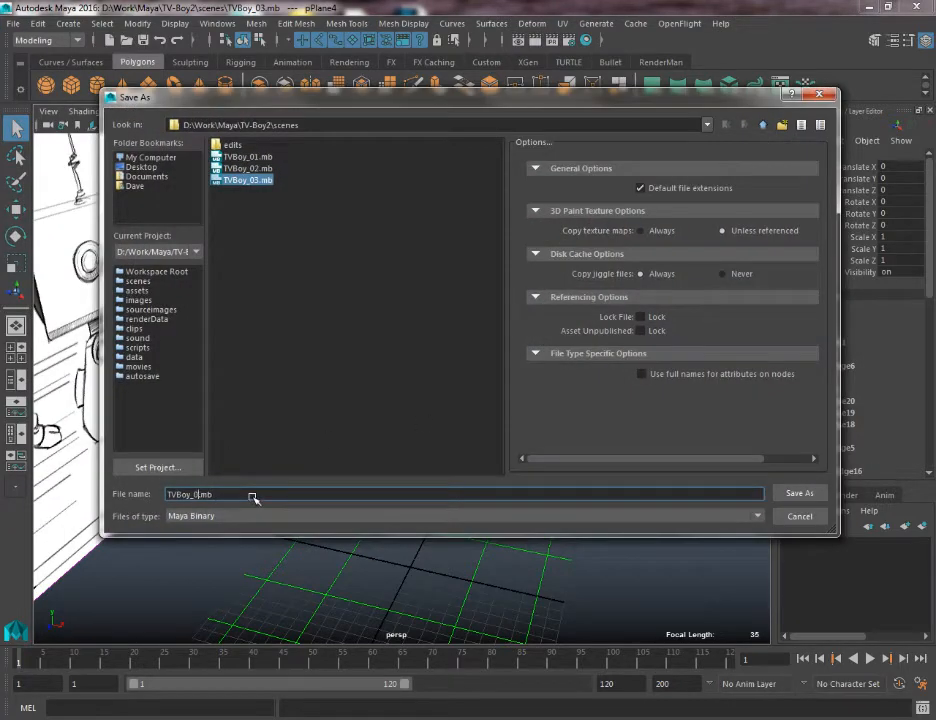
click(799, 493)
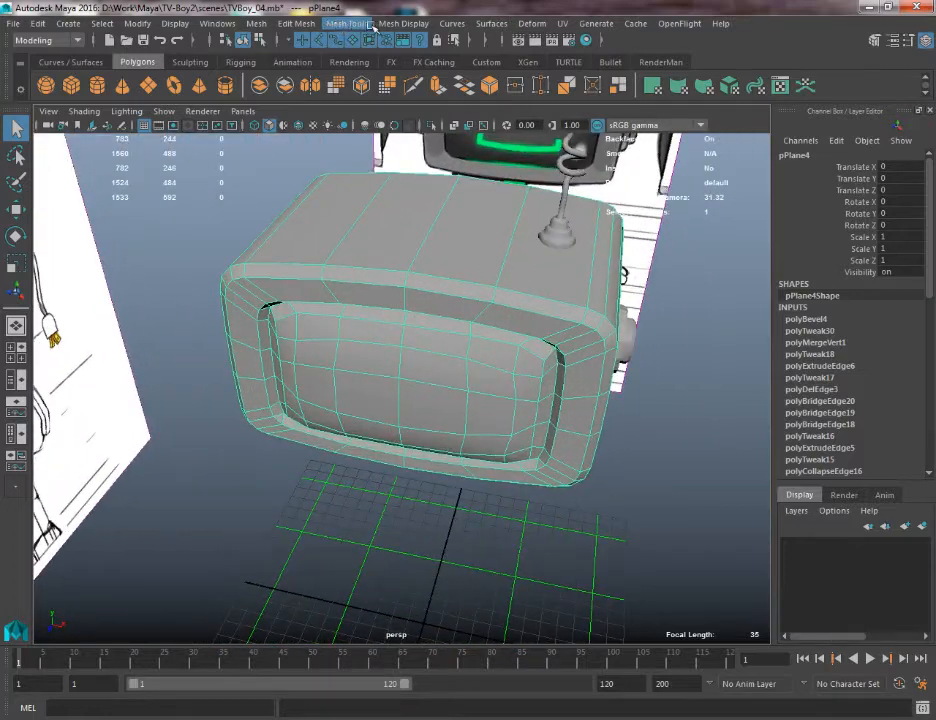
- Open the normals menu
click(403, 23)
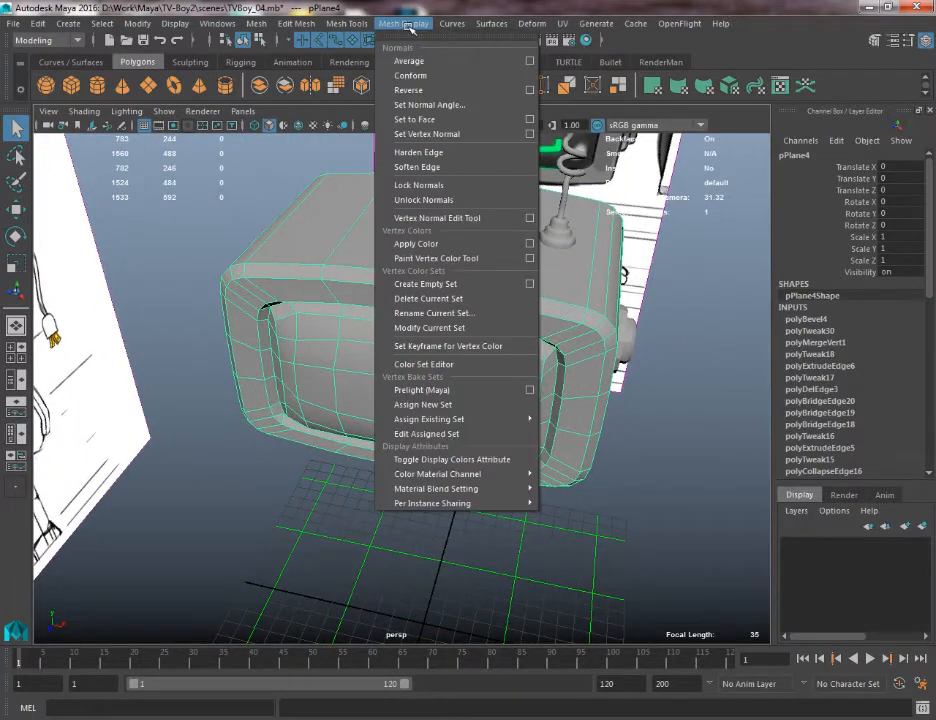
mouse_move(417, 167)
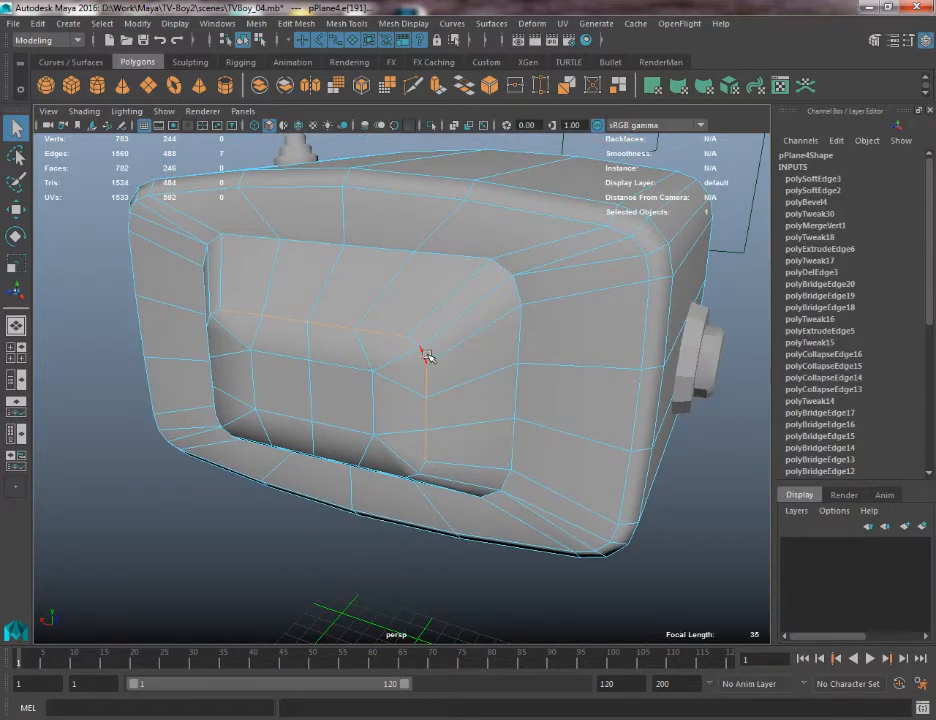
- Harden the selected screen recess edges, orbiting to reach and inspect them
drag(430, 355, 368, 322)
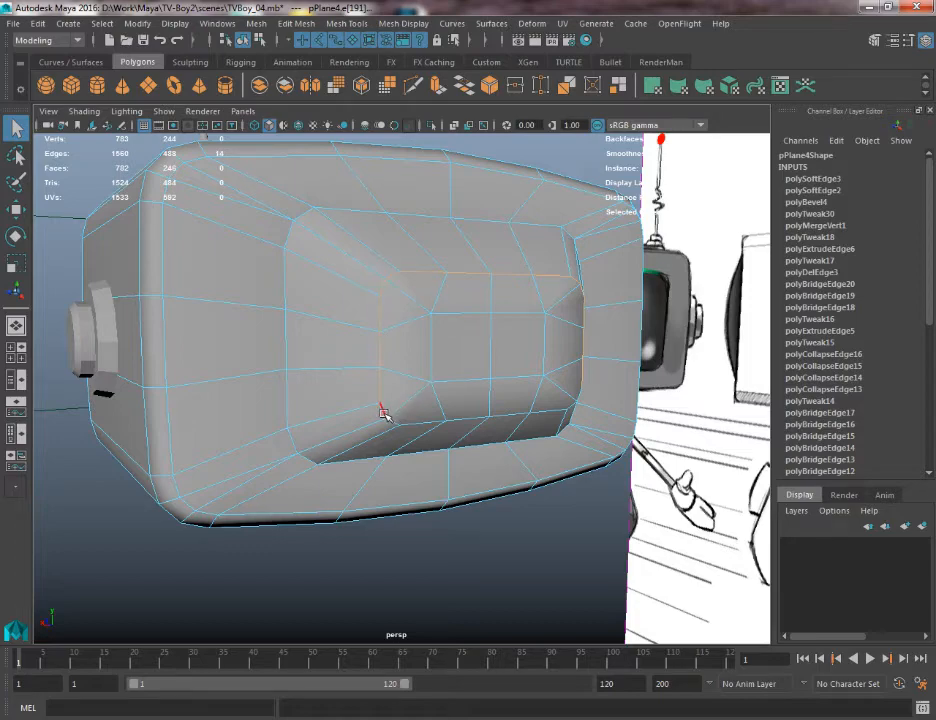
drag(400, 400, 435, 390)
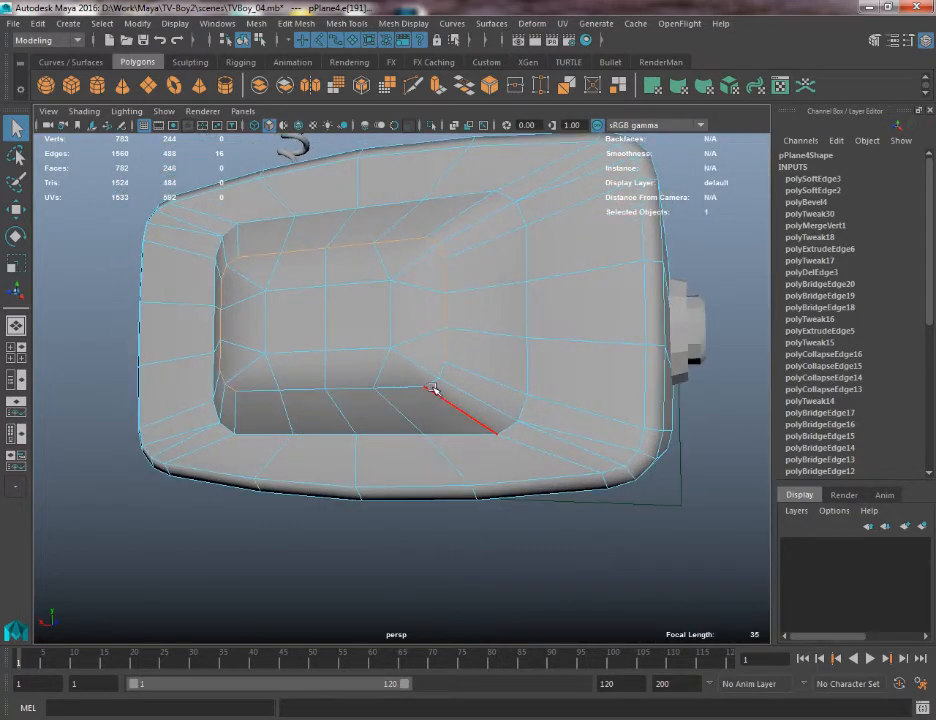
click(402, 23)
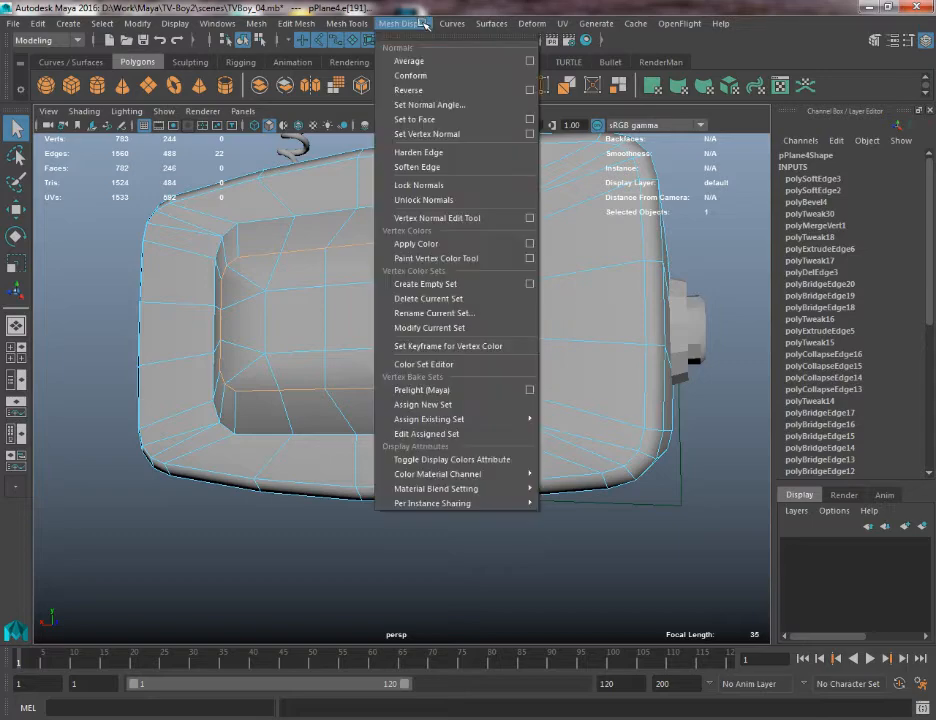
click(417, 167)
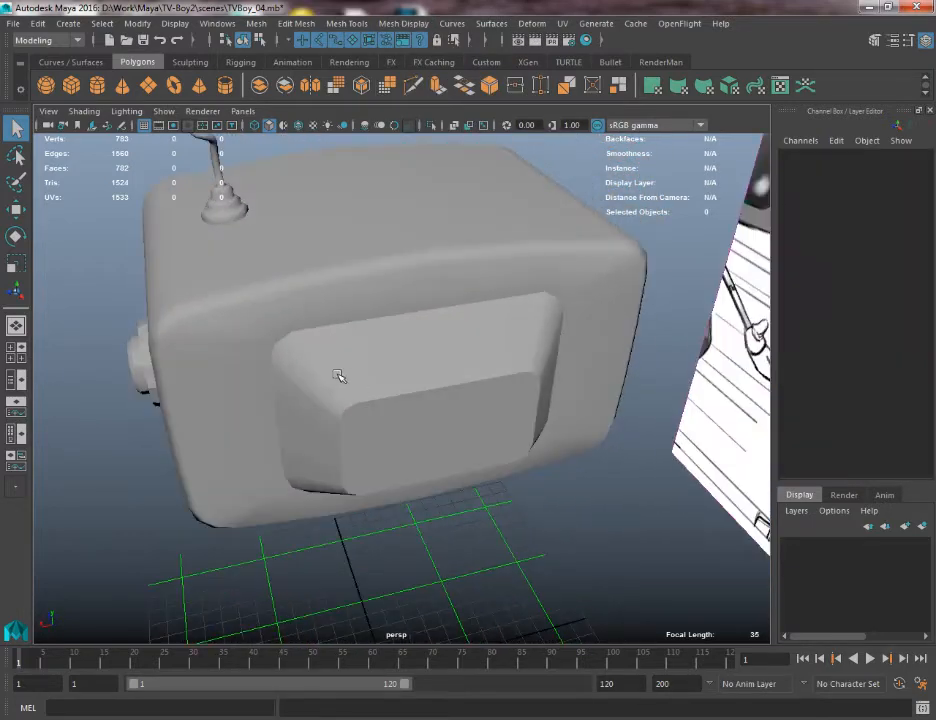
drag(340, 375, 387, 394)
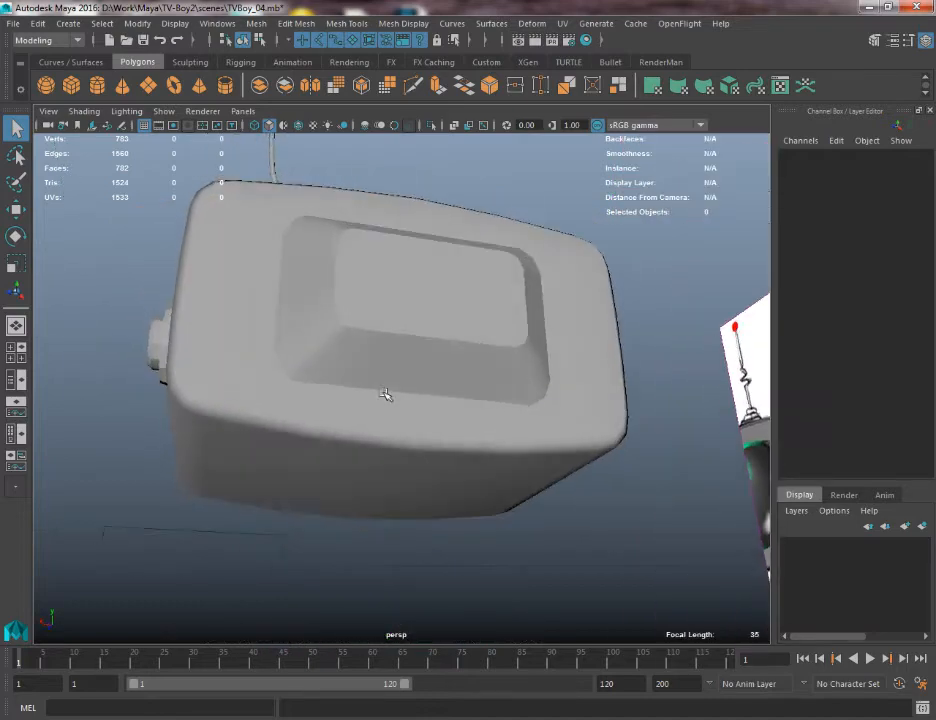
drag(387, 394, 221, 318)
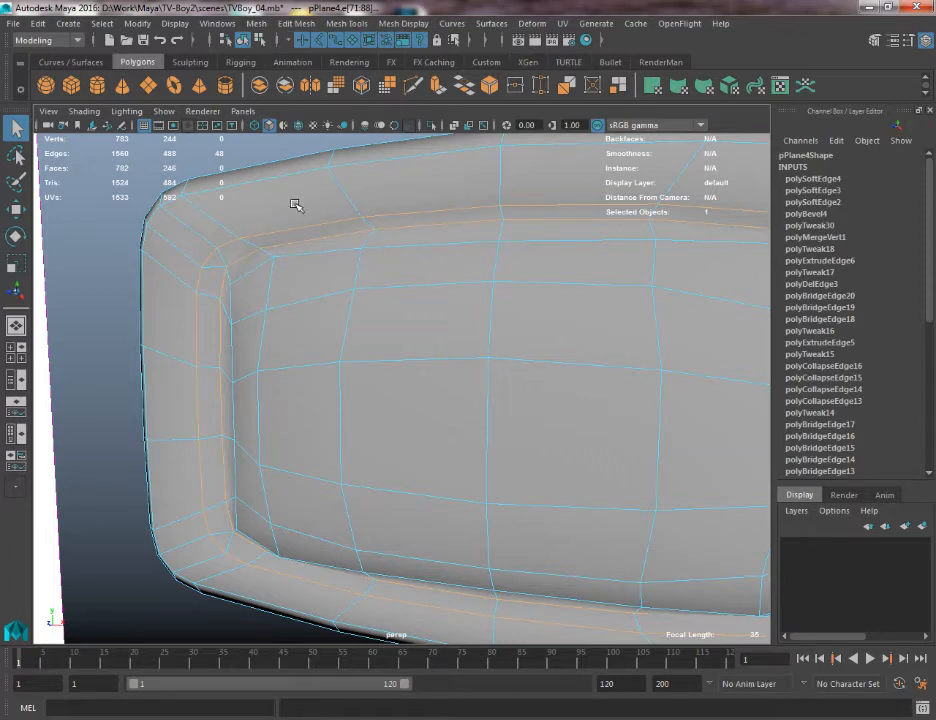
- Harden the front rim edges, then select the top corner edge loop
click(404, 23)
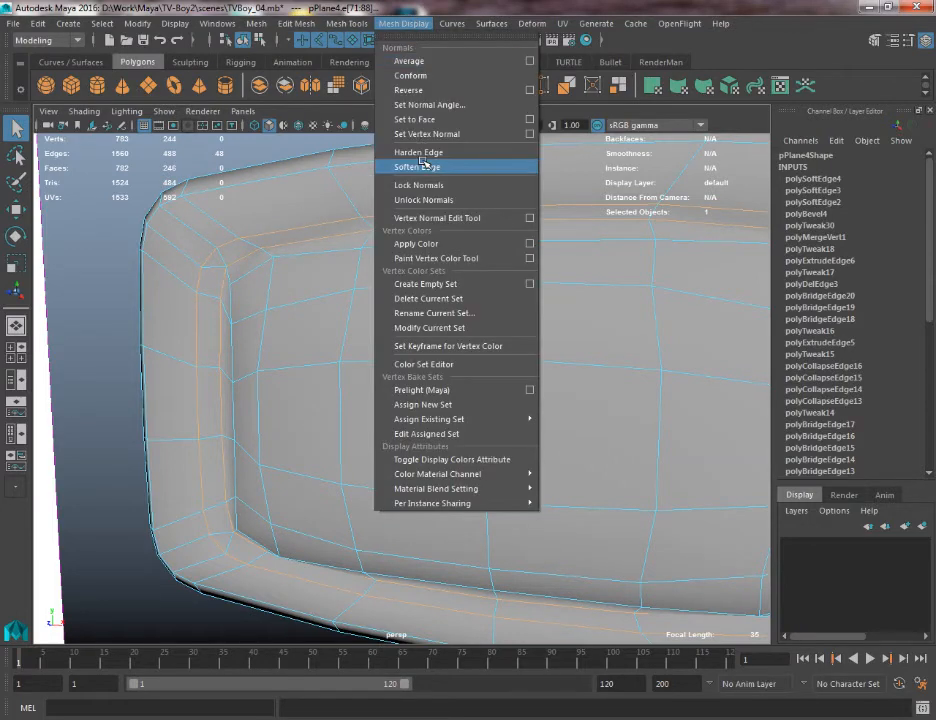
click(415, 167)
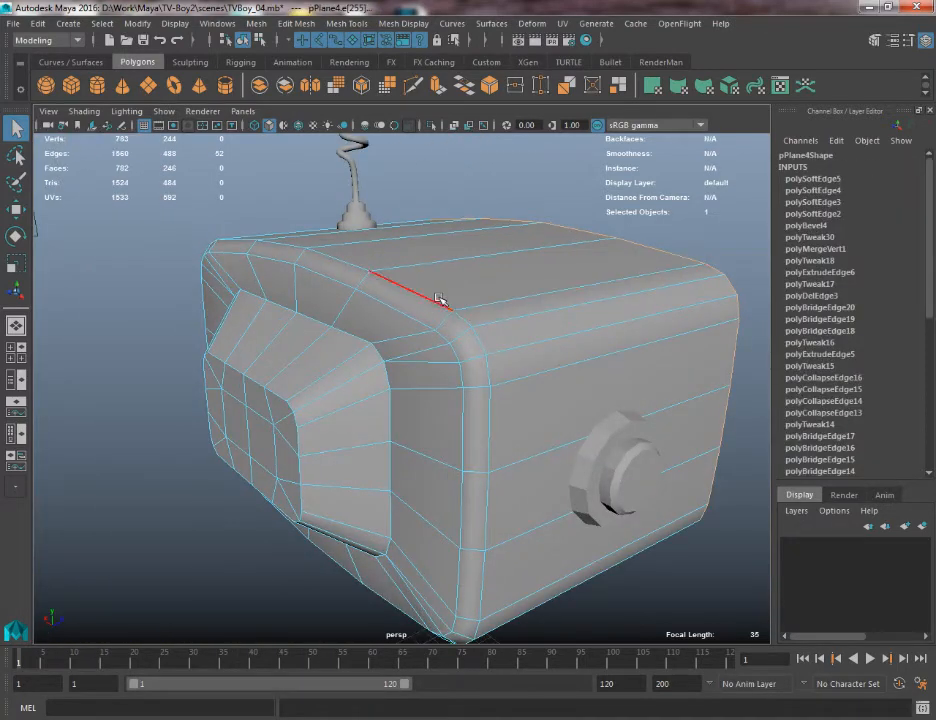
click(346, 23)
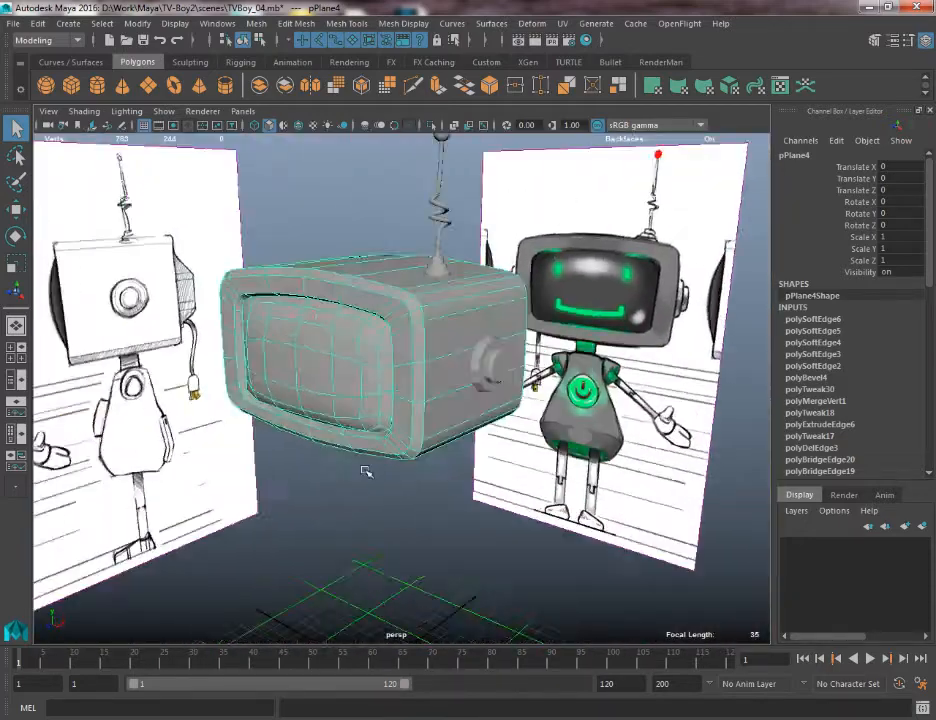
- Orbit the view to review the whole robot model
drag(365, 470, 310, 242)
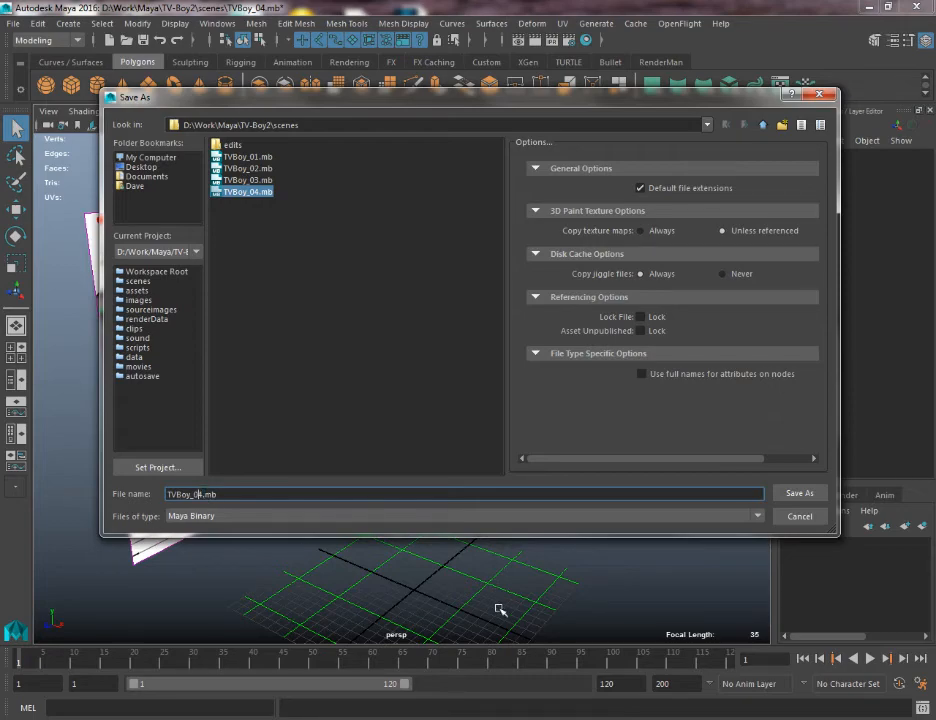
- Save the robot scene as TVBoy_05.mb and orbit to inspect the hardened bottom edges
click(799, 493)
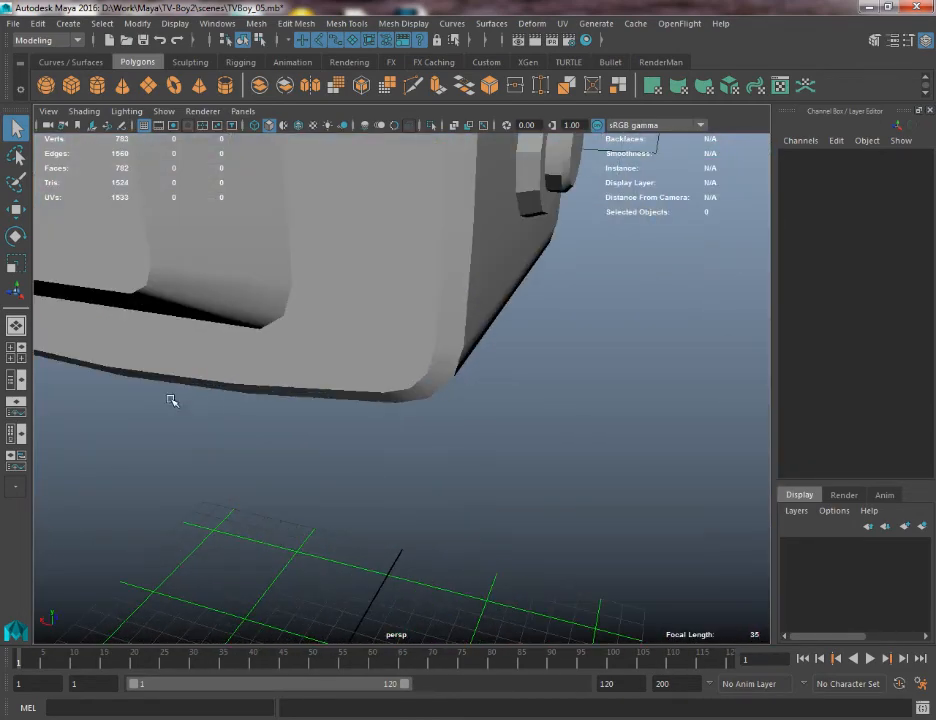
drag(170, 400, 400, 428)
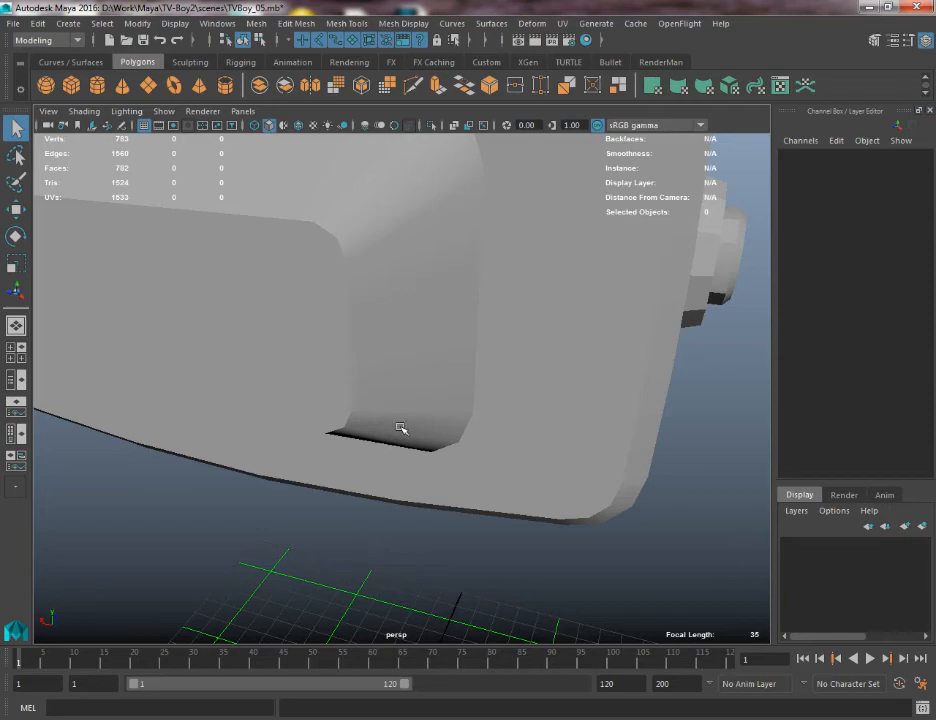